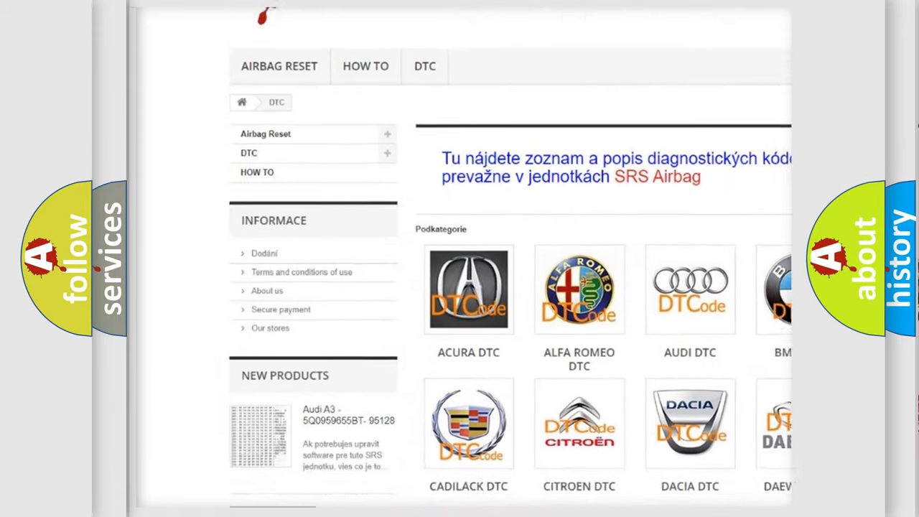
scroll(down, 3)
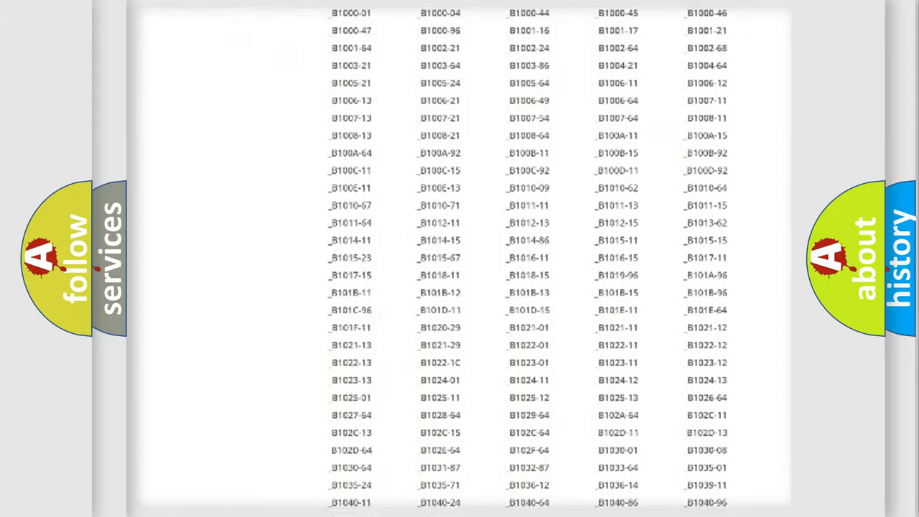
scroll(down, 3)
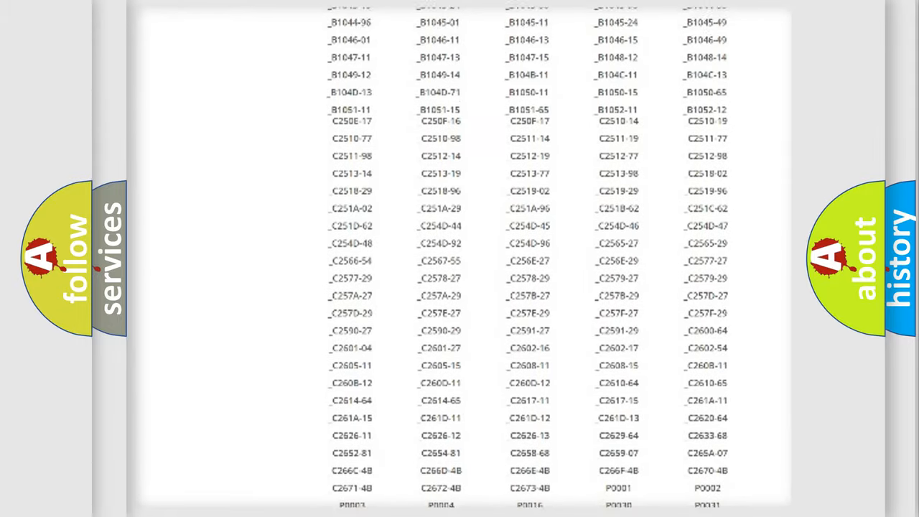